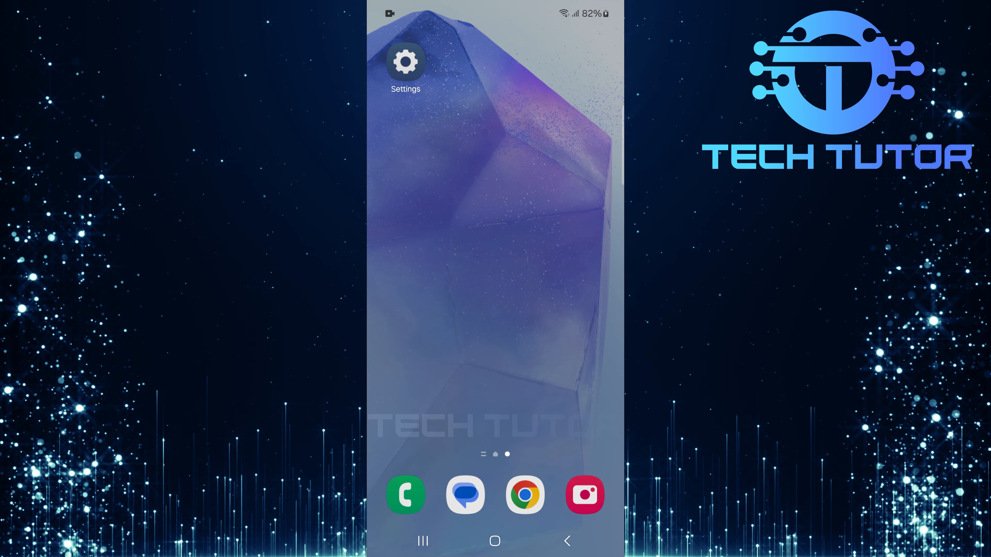
Swipe down from the home screen to reveal the notification panel.
scroll("down", 3)
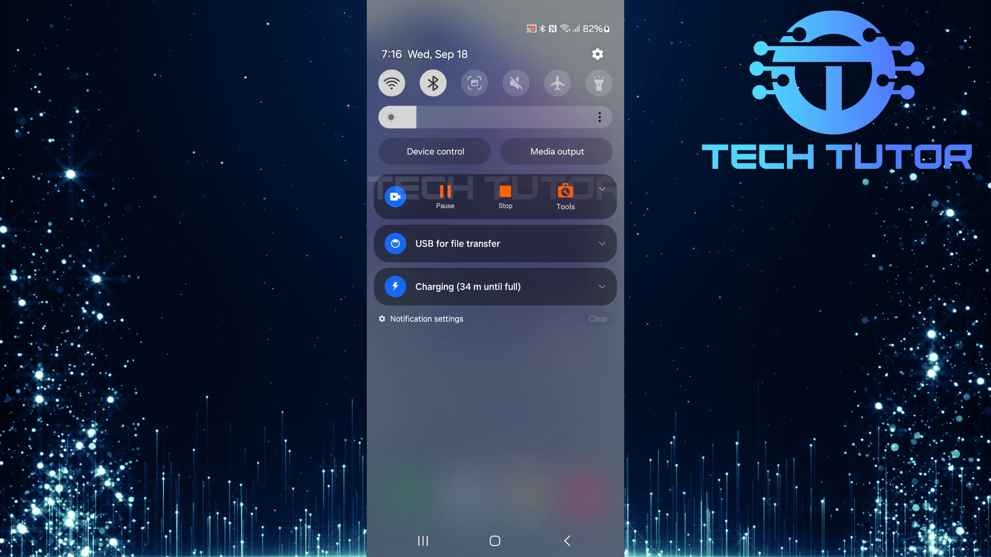
From the 'USB for file transfer' notice, reach USB settings with 'Transferring files / Android Auto' selected.
left_click(495, 243)
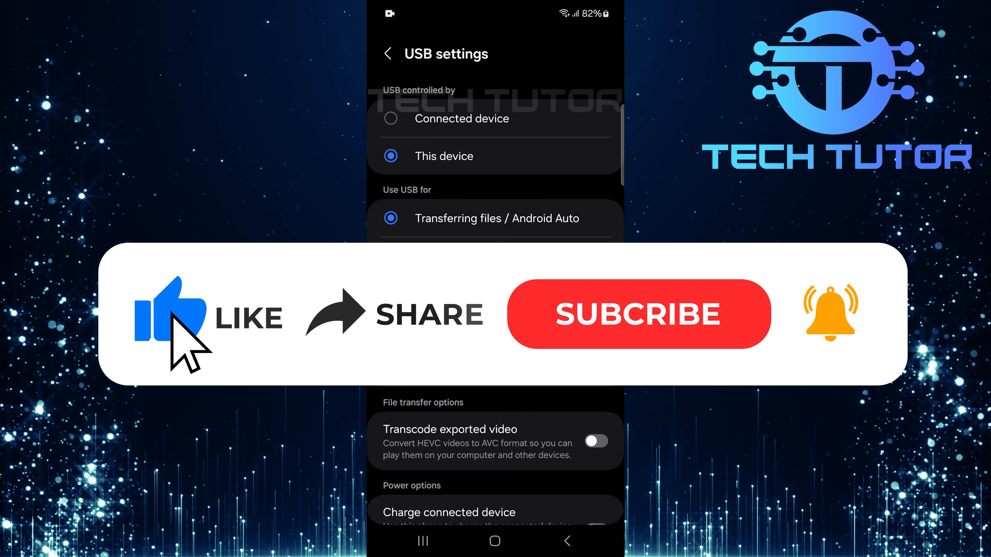
mouse_move(448, 341)
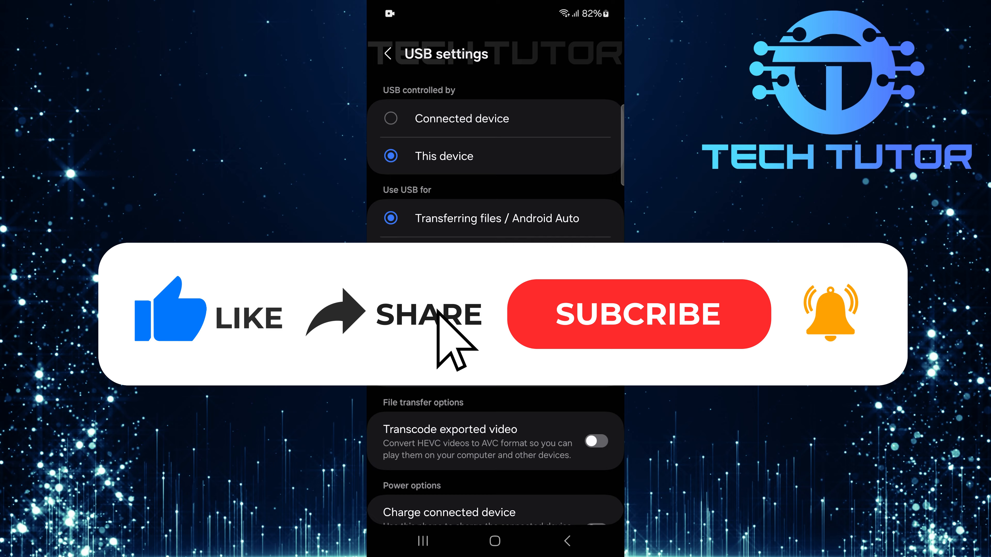
left_click(638, 315)
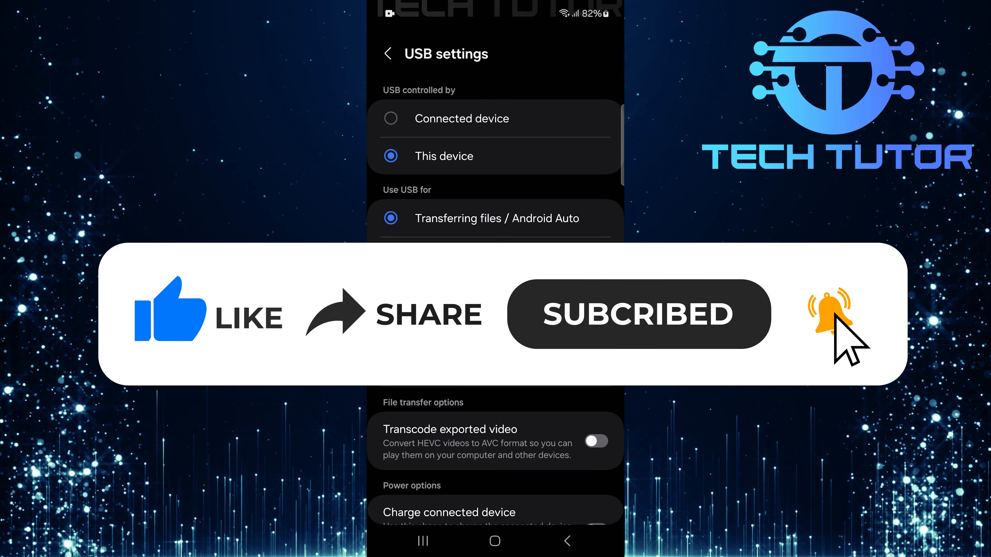